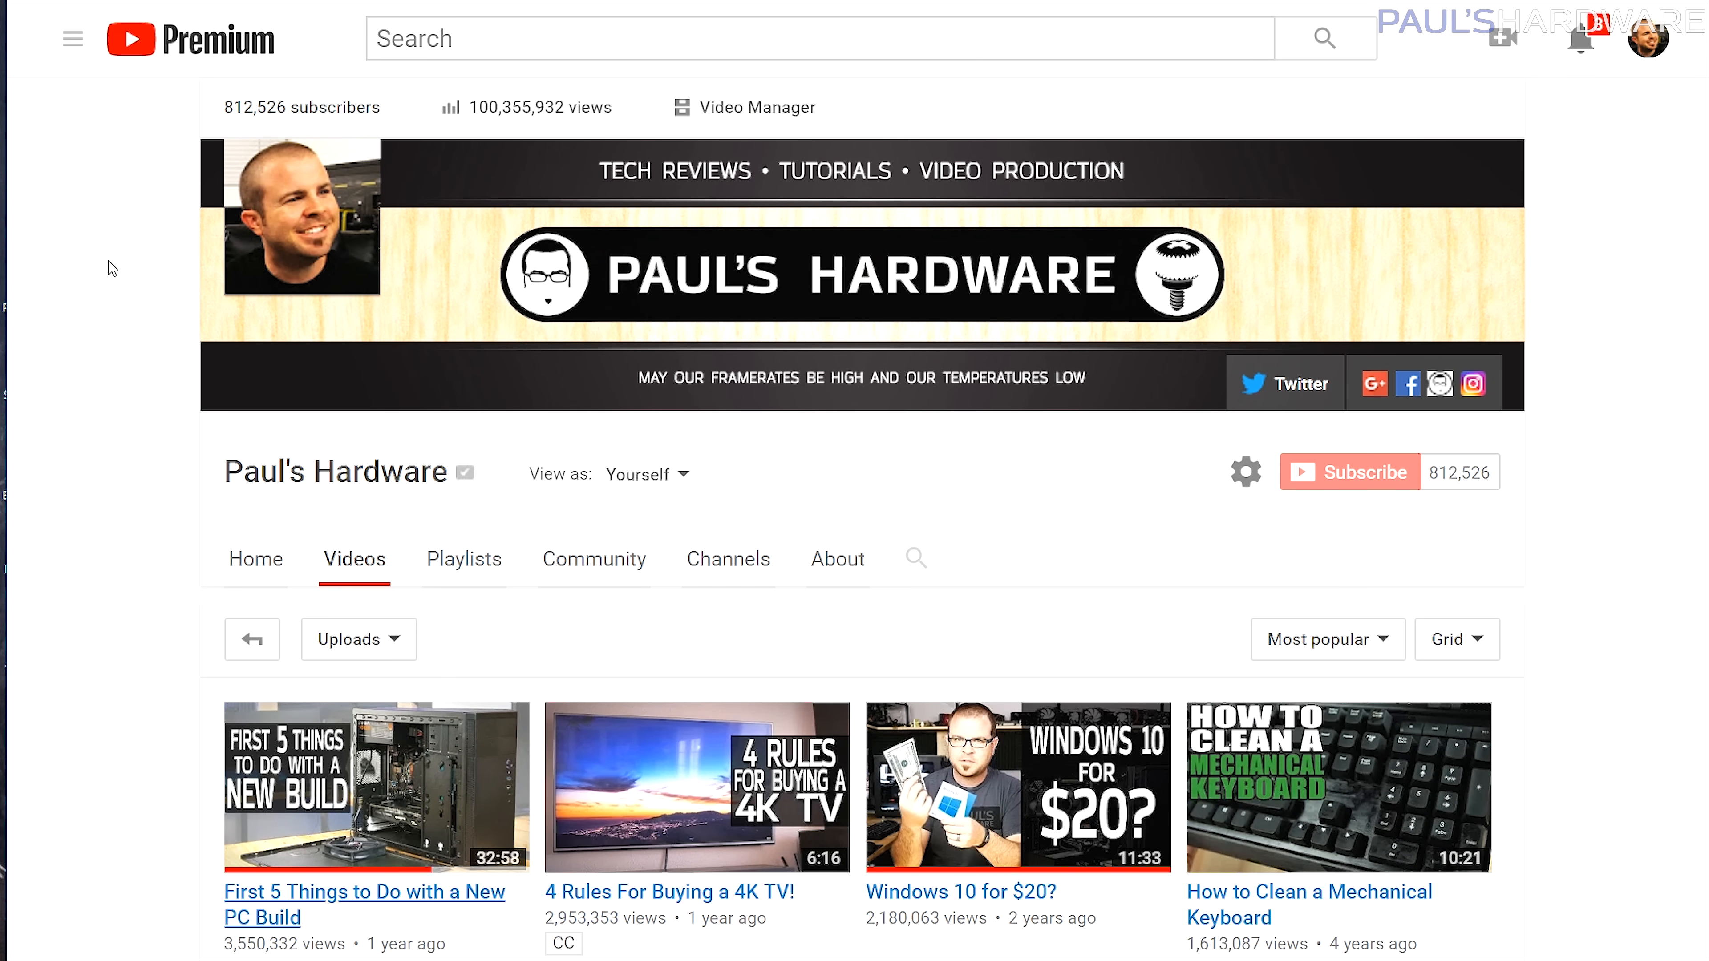
# Play the 'First 5 Things to Do with a New PC Build' video from the channel's Videos list.
pyautogui.scroll(-3)
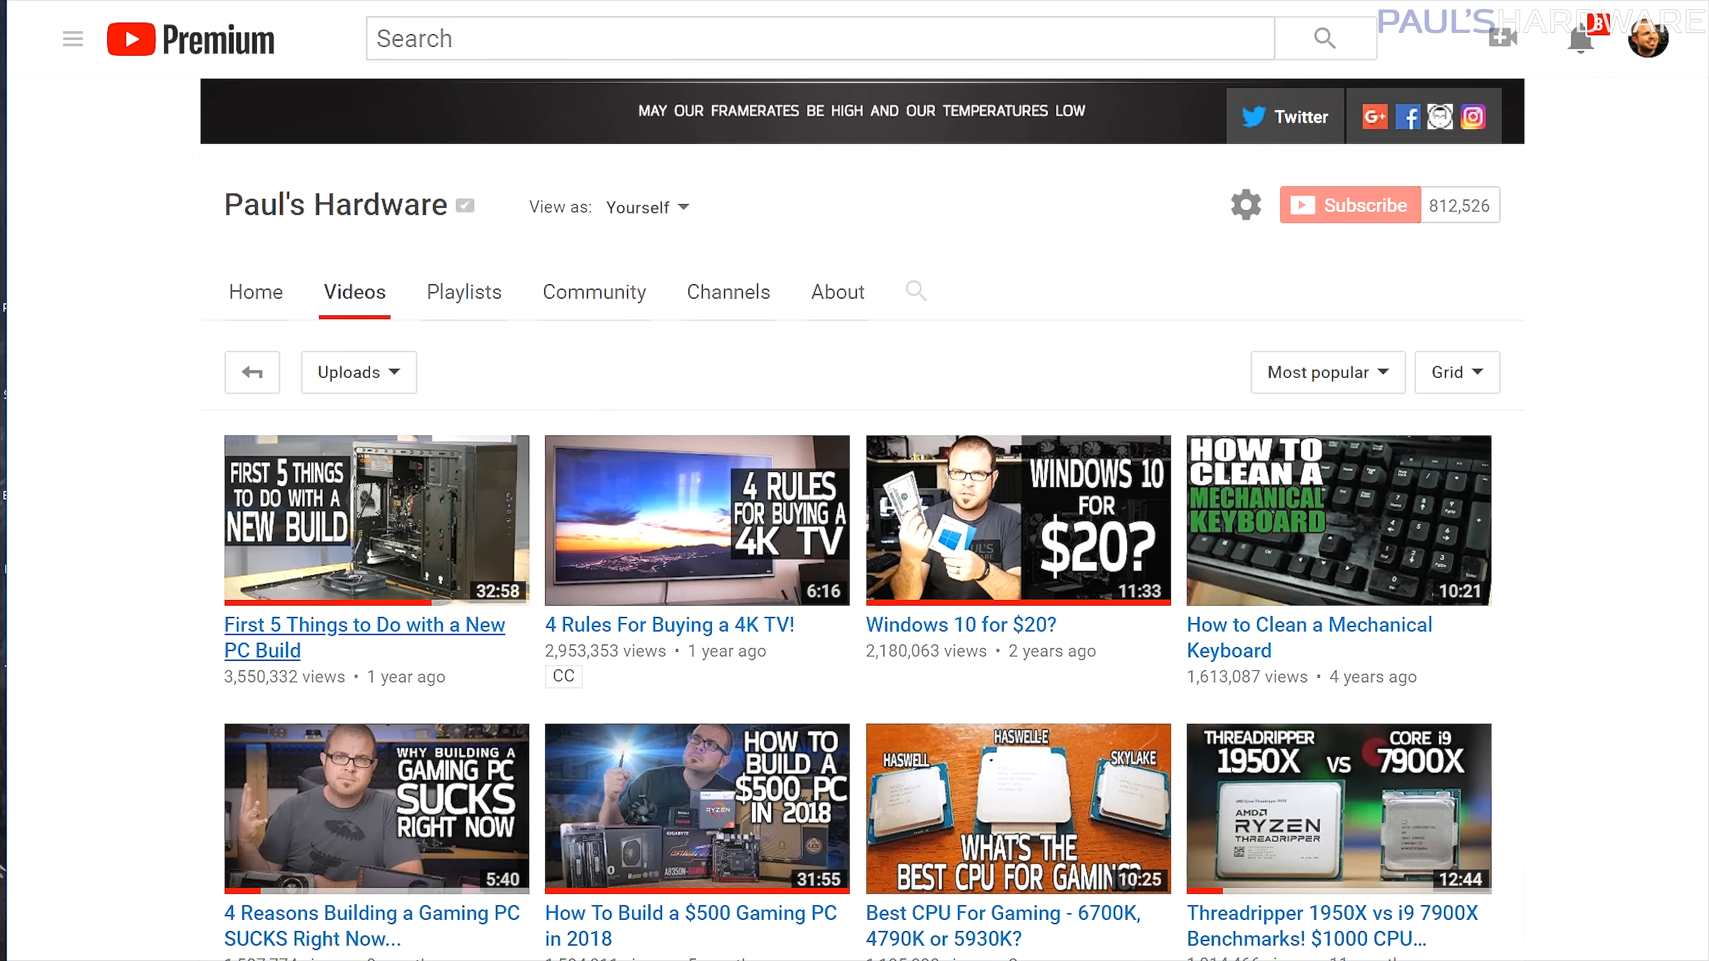
pyautogui.click(375, 519)
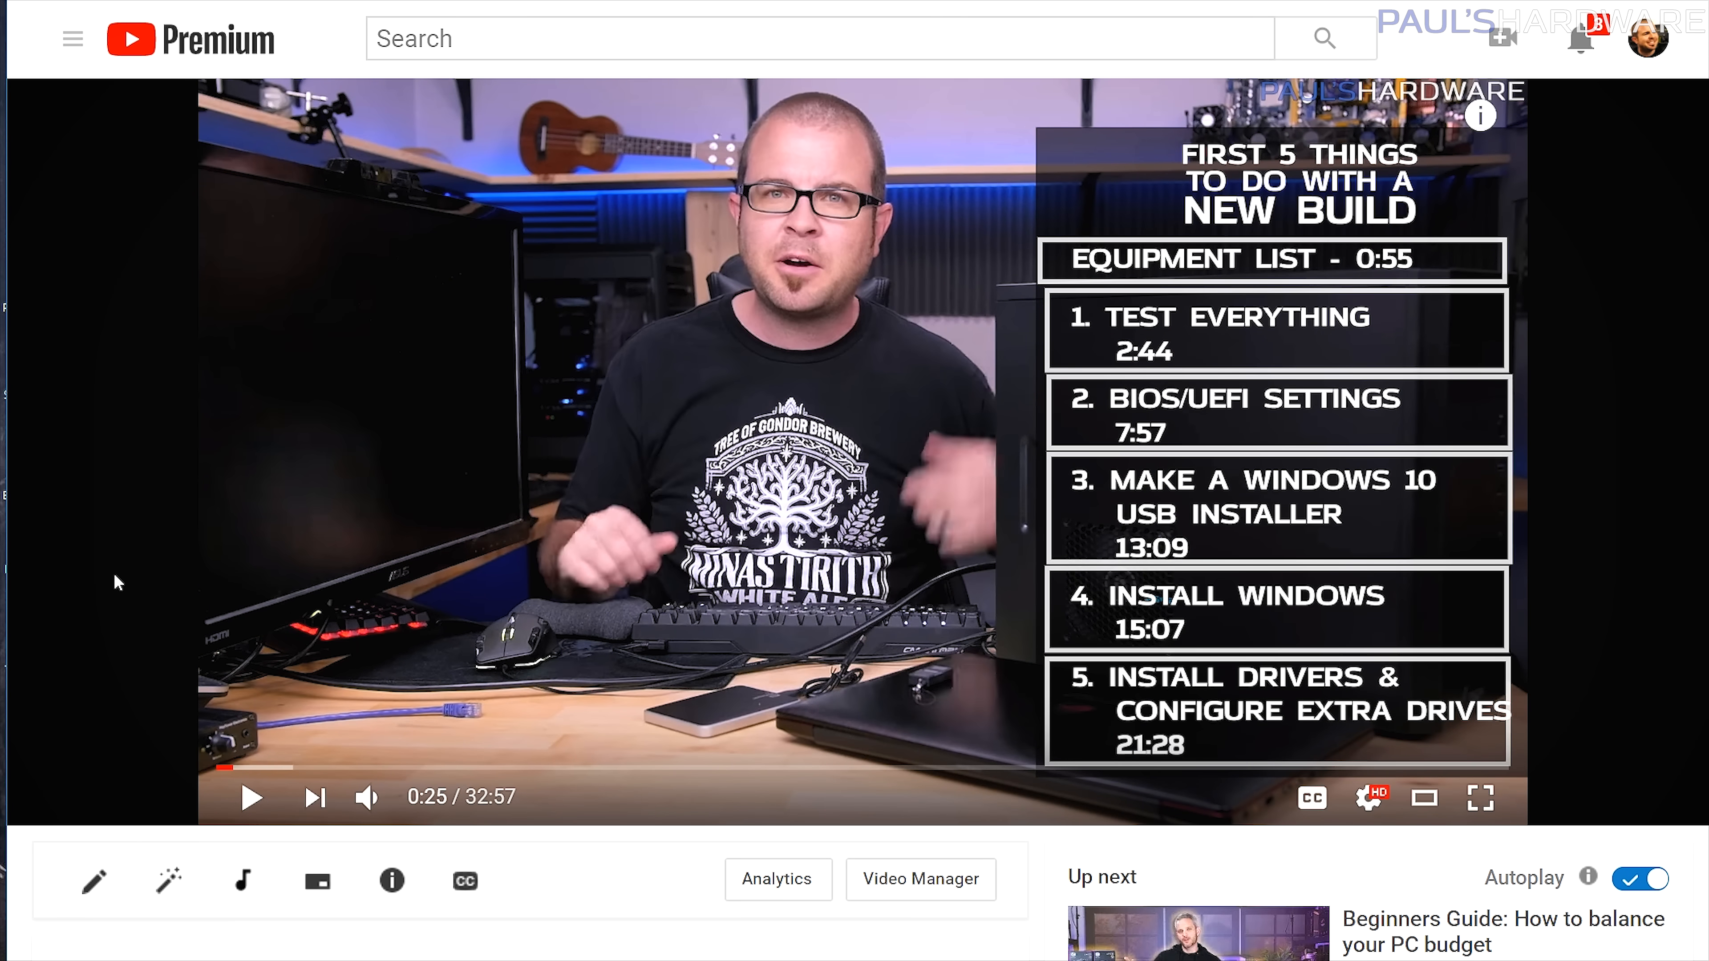
pyautogui.click(1479, 797)
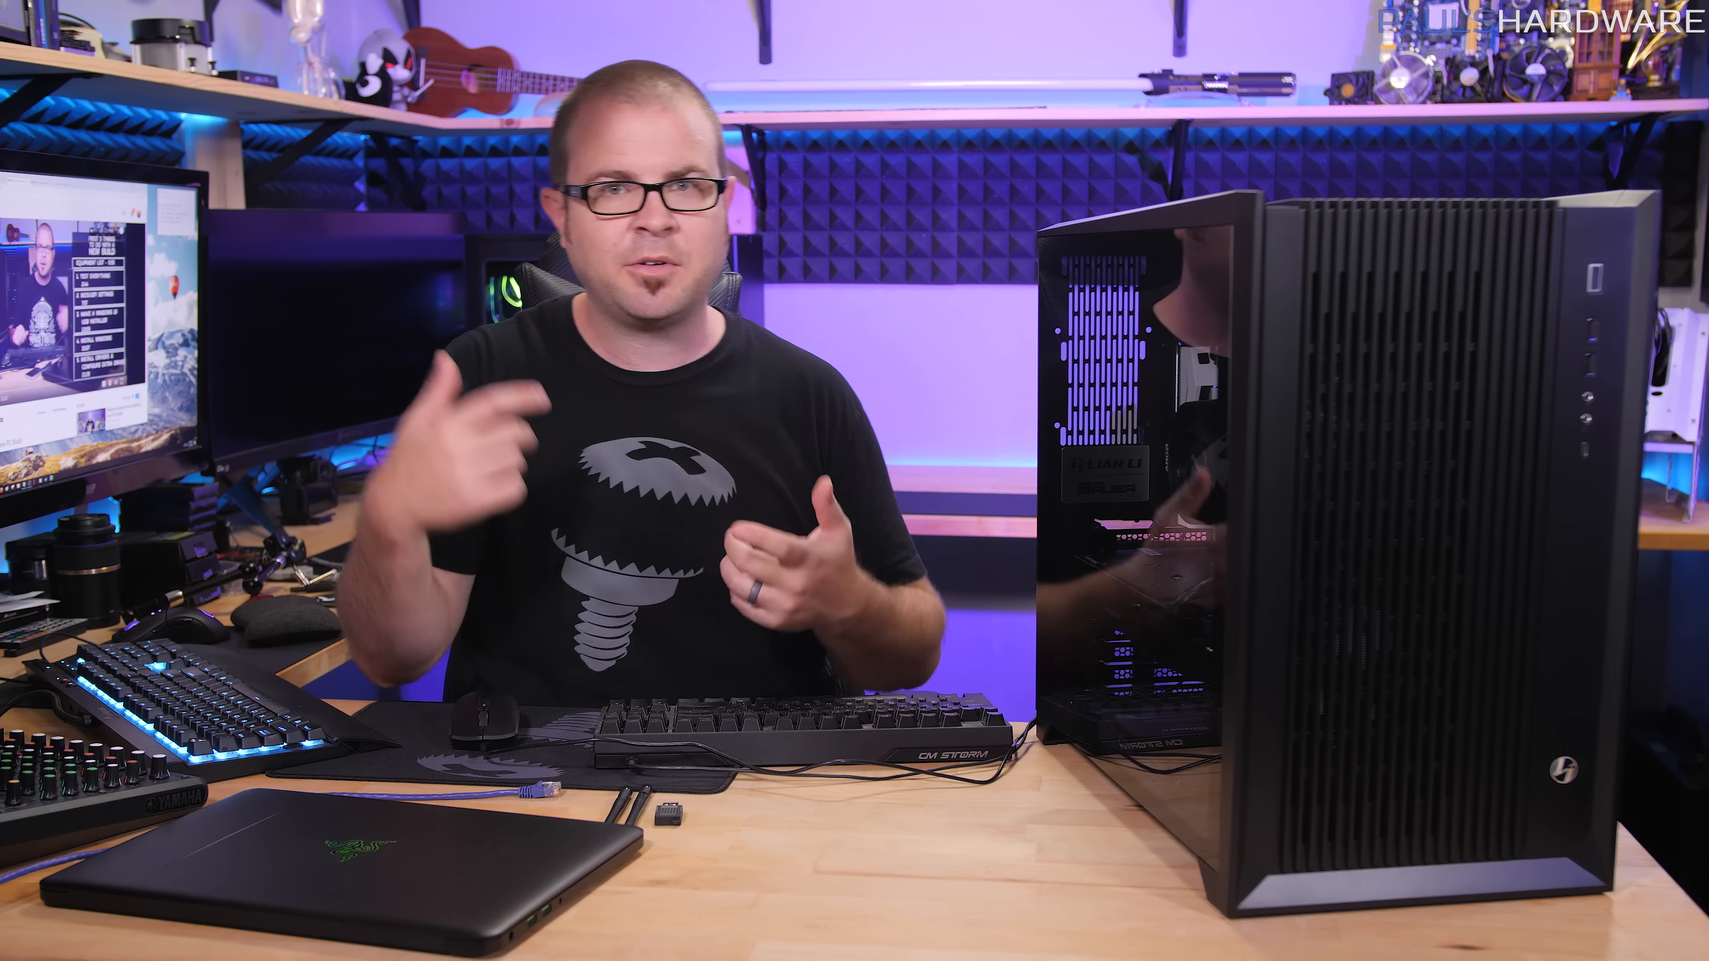